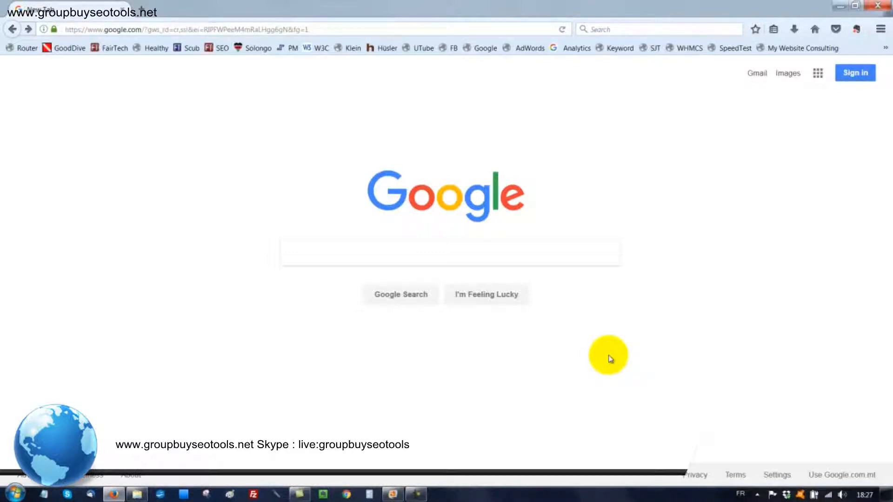
# Glance at the website structure diagram, then show Google's apps panel from the grid icon on google.com
pyautogui.click(450, 253)
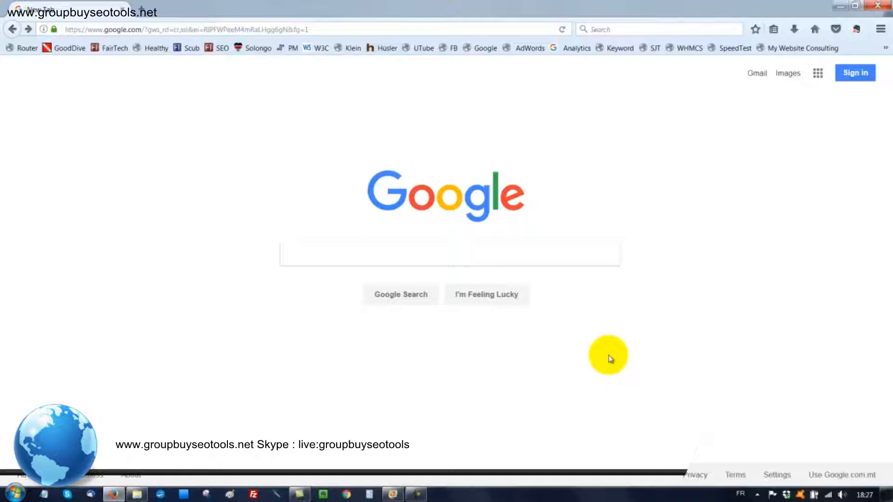
pyautogui.moveTo(602, 276)
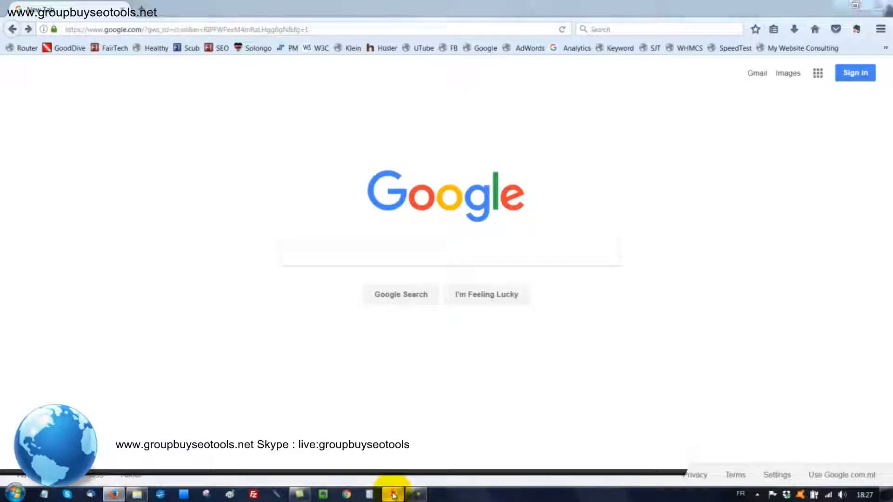
pyautogui.click(391, 494)
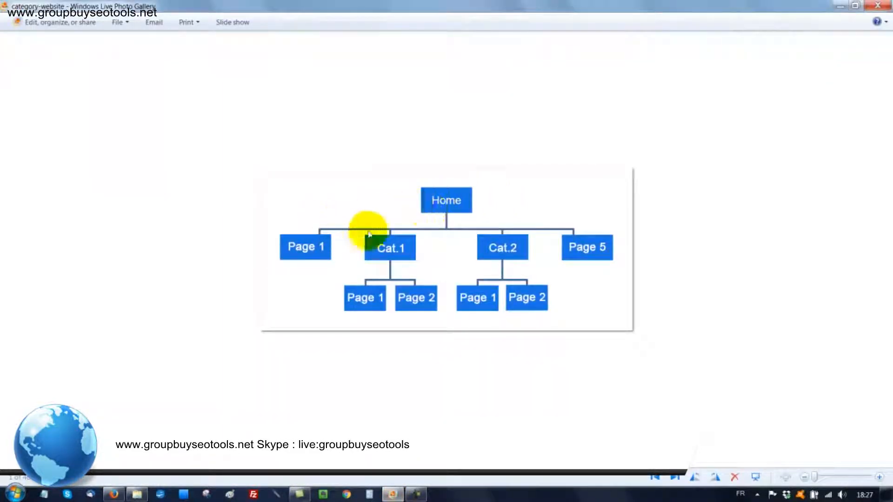
pyautogui.click(113, 494)
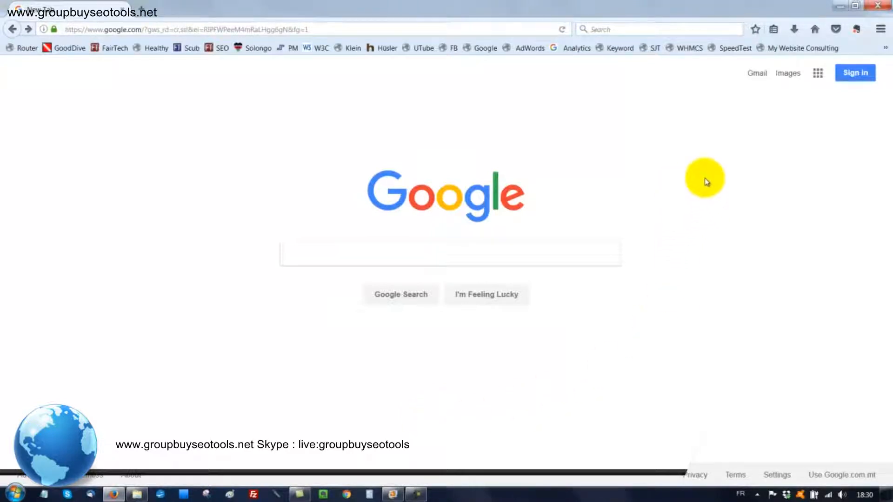
pyautogui.click(817, 73)
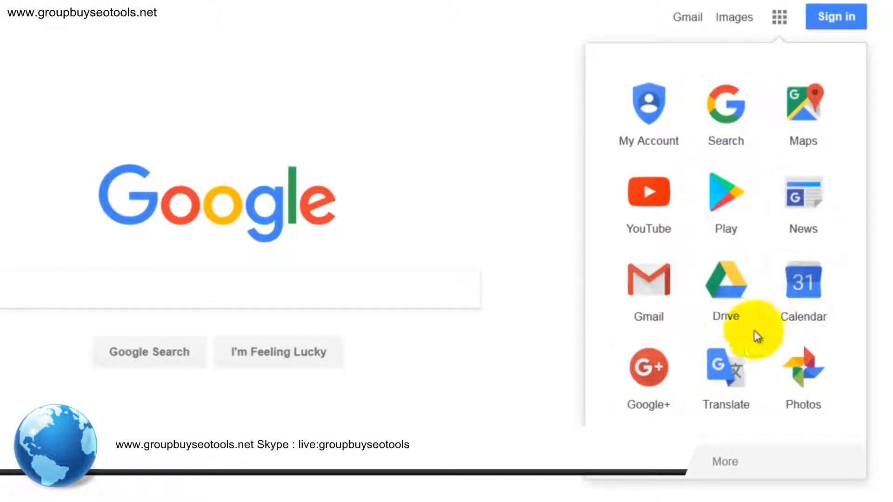
pyautogui.moveTo(725, 289)
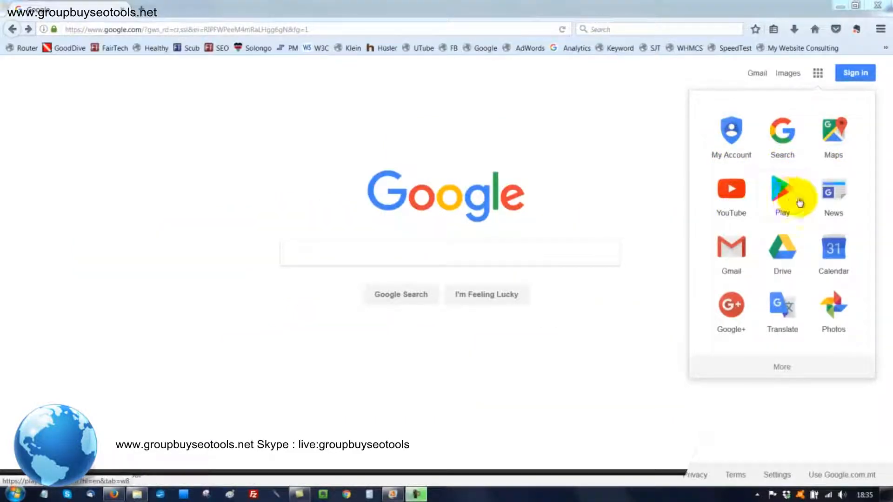
pyautogui.moveTo(781, 252)
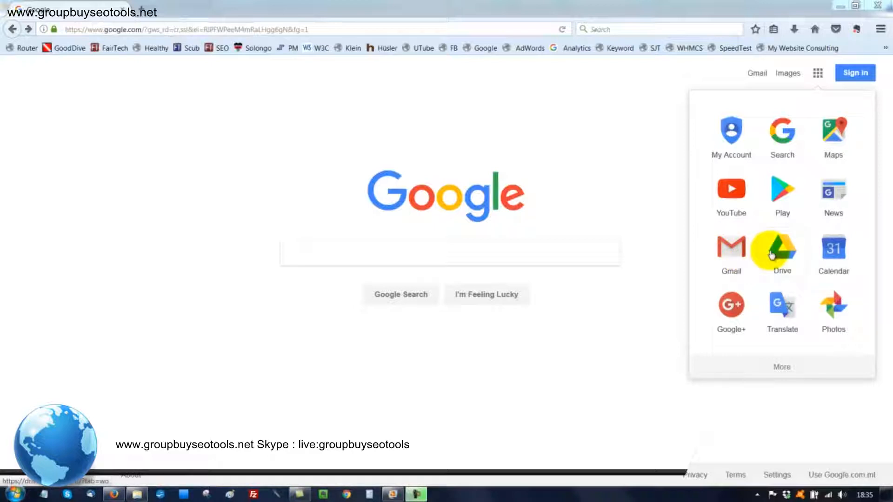
pyautogui.moveTo(781, 252)
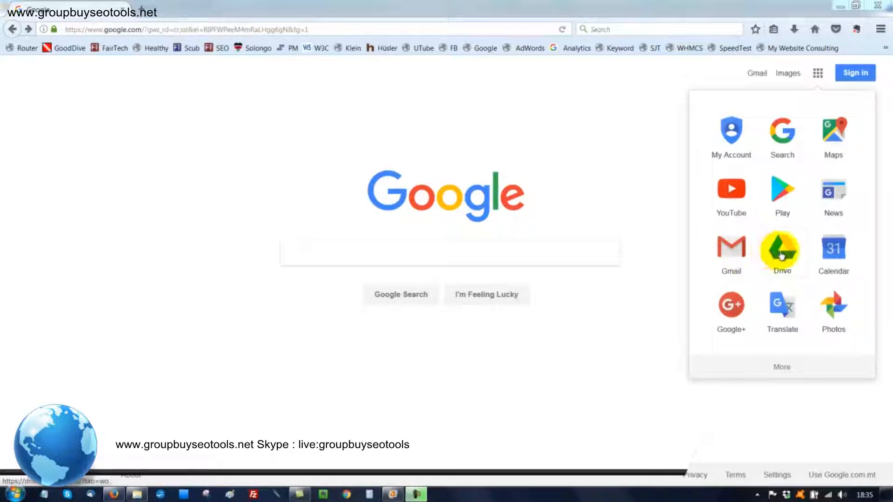
pyautogui.moveTo(799, 280)
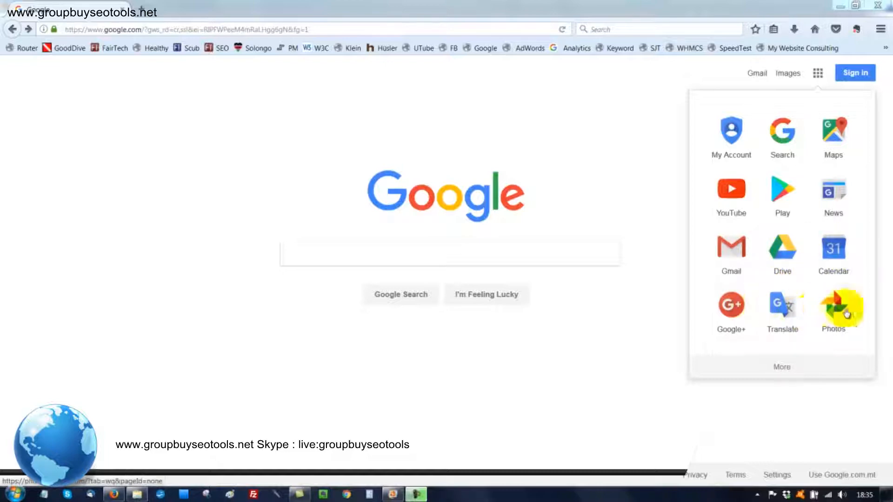
pyautogui.moveTo(782, 255)
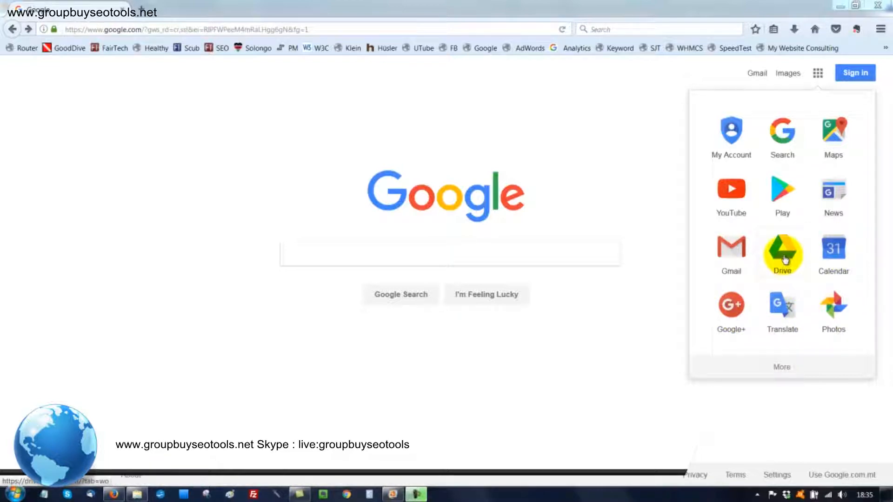
# Open the Google Drive landing page and highlight 'drive' in its address
pyautogui.click(781, 251)
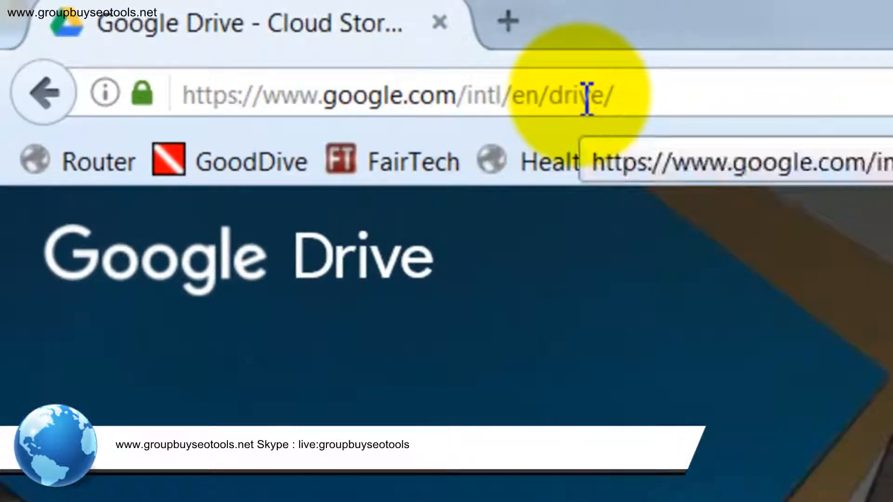
pyautogui.doubleClick(577, 95)
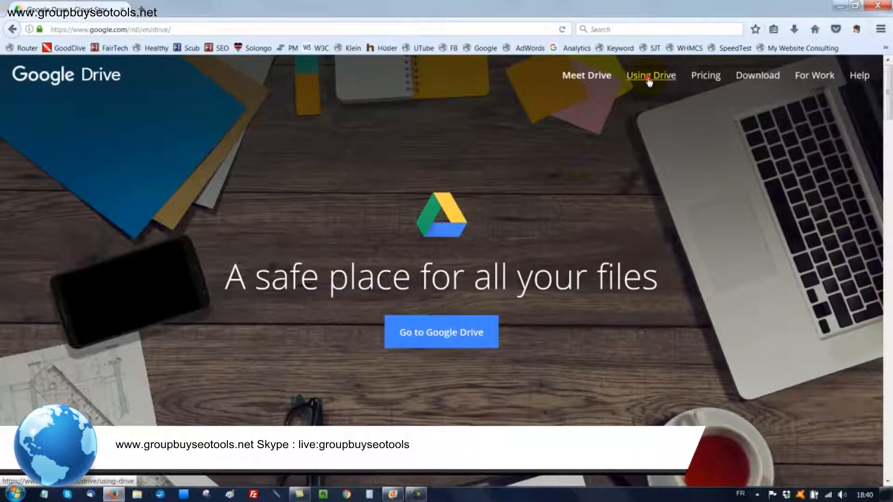
# Load the Using Drive page at /drive/using-drive/ and look through its storage features
pyautogui.click(650, 75)
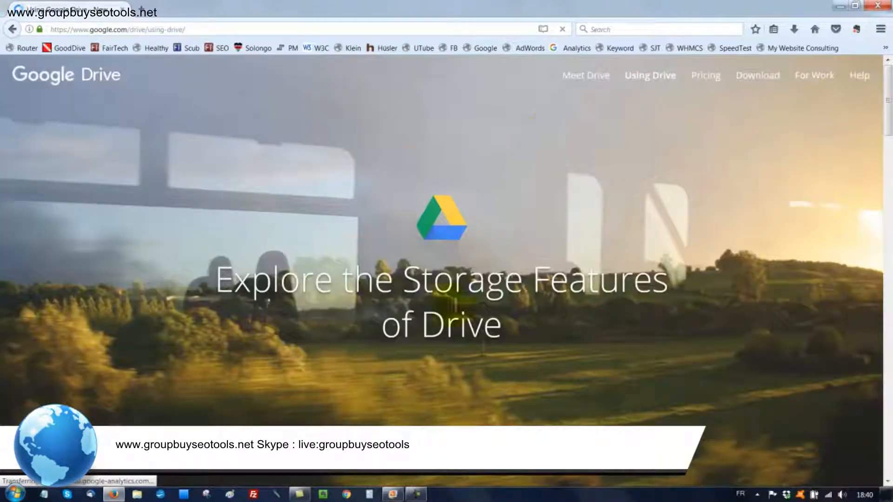
pyautogui.scroll(-3)
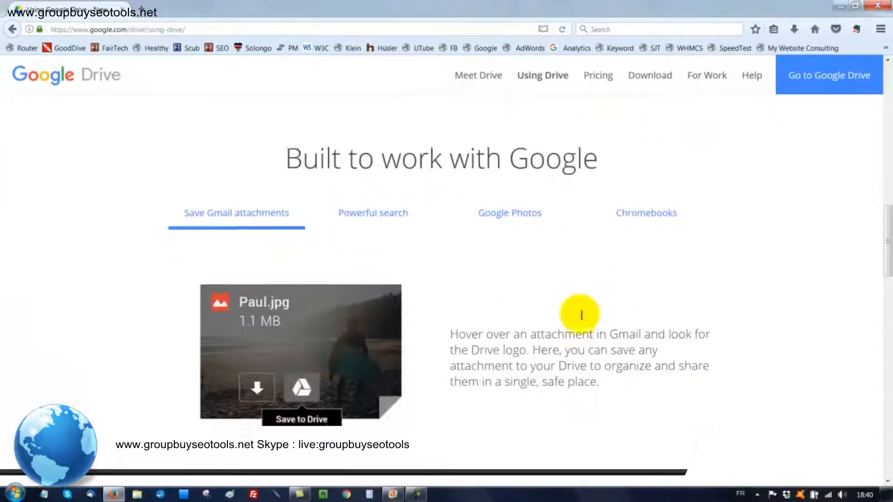
pyautogui.scroll(-3)
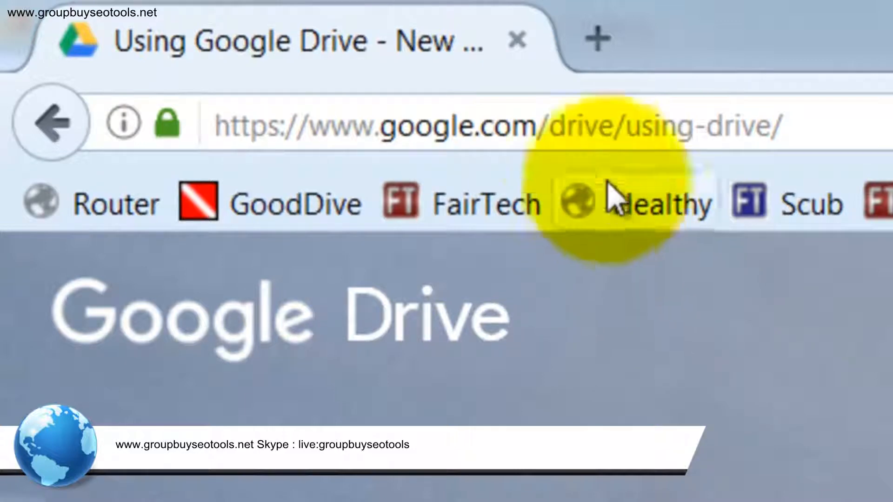
pyautogui.doubleClick(580, 126)
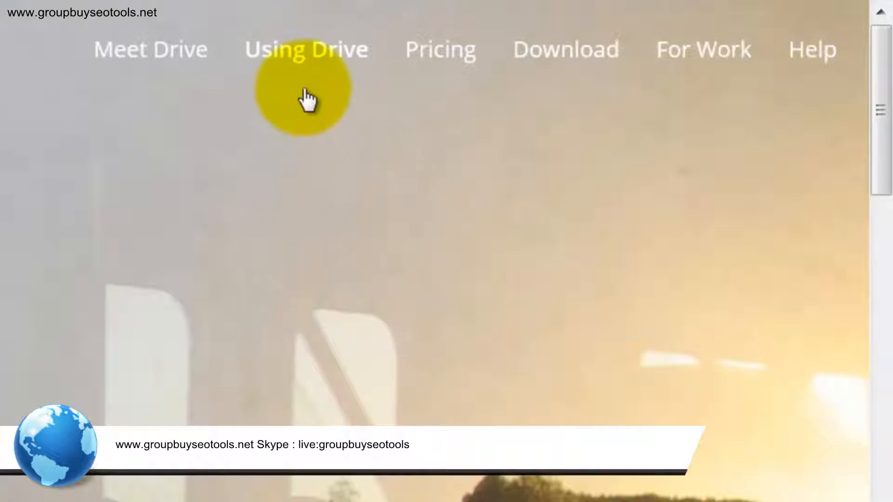
pyautogui.moveTo(298, 68)
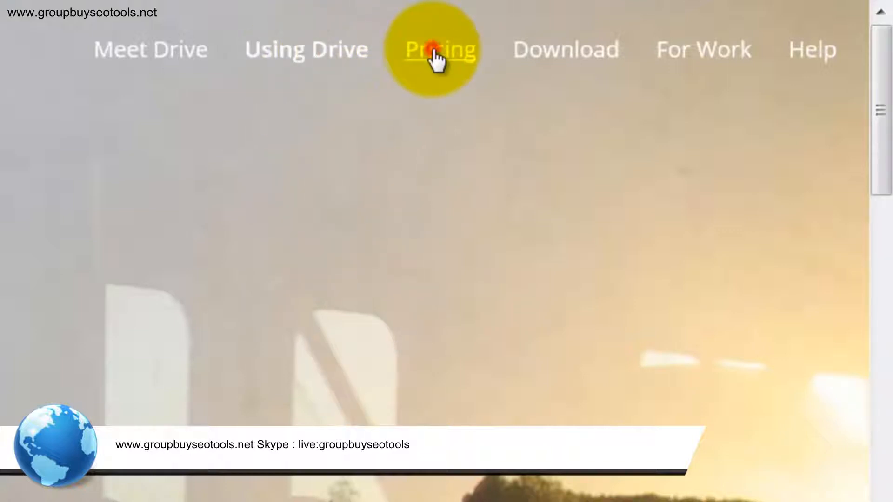
pyautogui.click(438, 49)
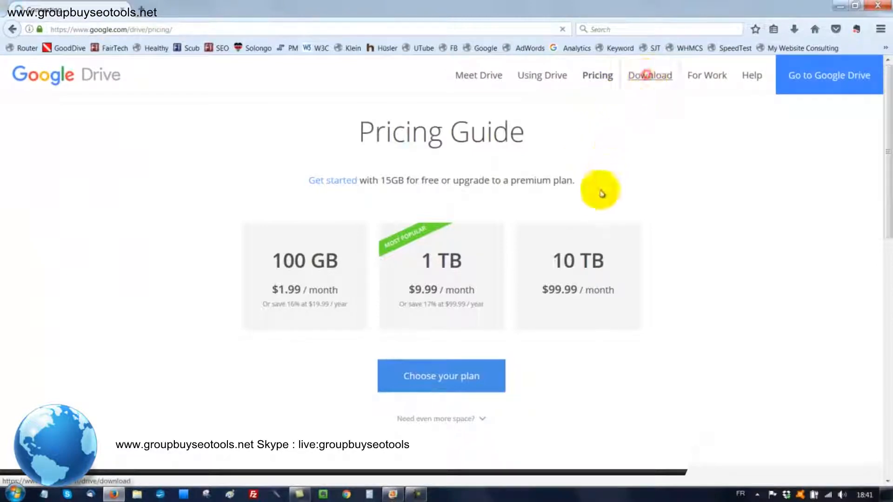
pyautogui.click(649, 74)
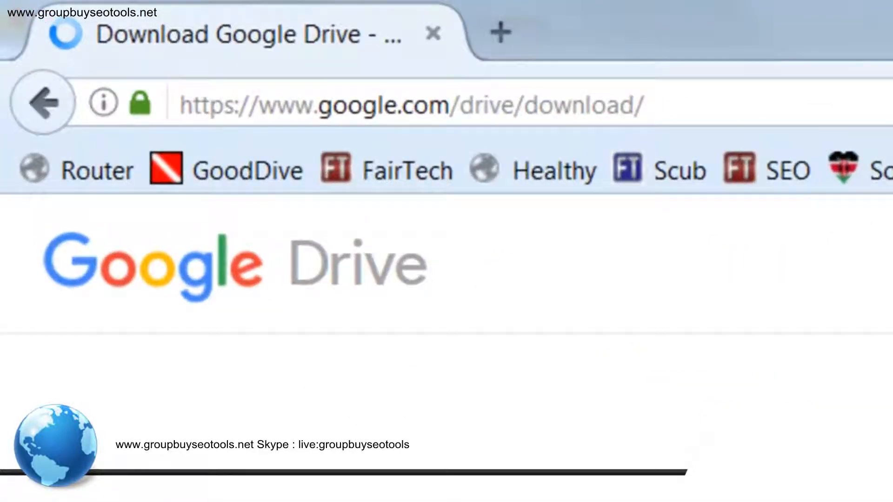
pyautogui.doubleClick(488, 105)
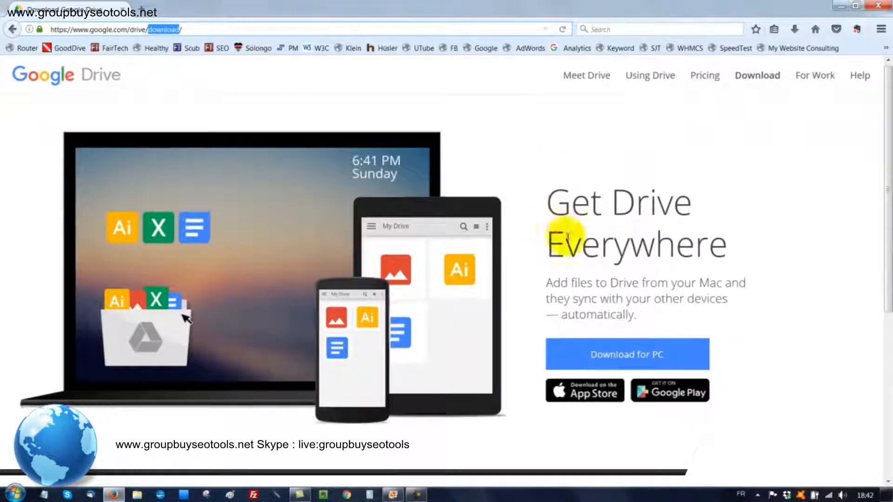
pyautogui.scroll(-3)
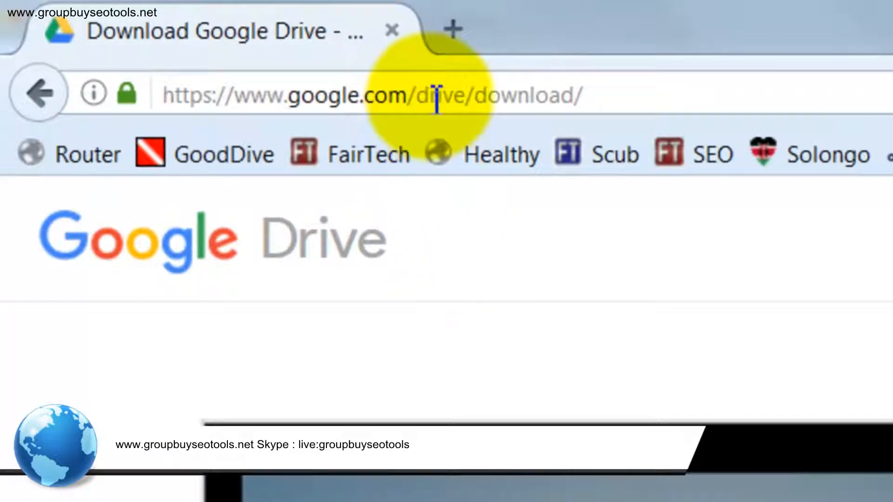
pyautogui.doubleClick(439, 95)
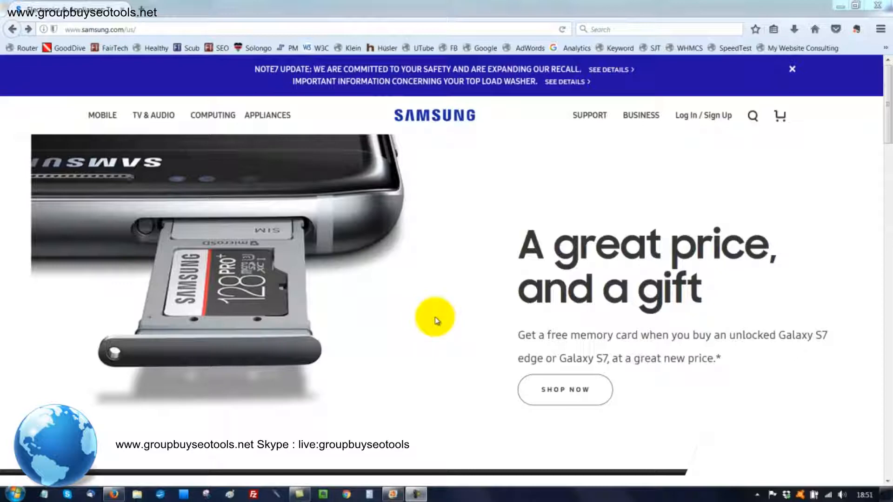
pyautogui.moveTo(270, 147)
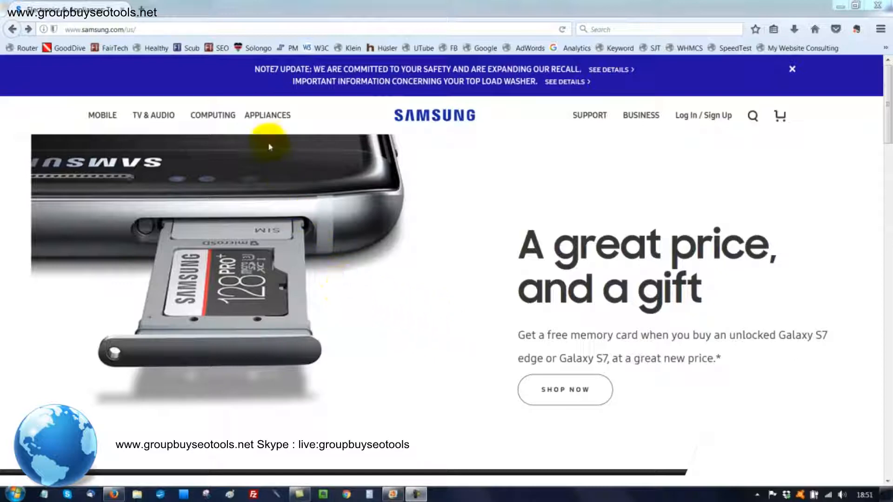
# Open Refrigerators under HOME APPLIANCES from Samsung's Appliances menu
pyautogui.click(267, 115)
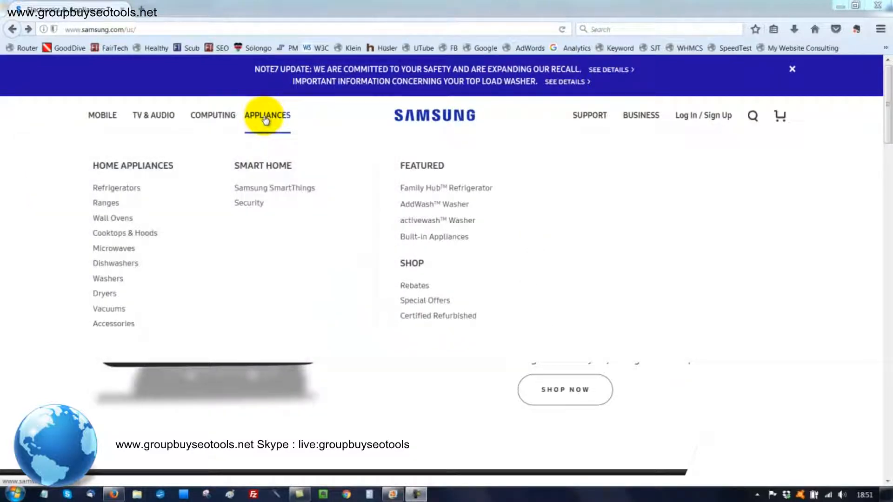
pyautogui.moveTo(117, 194)
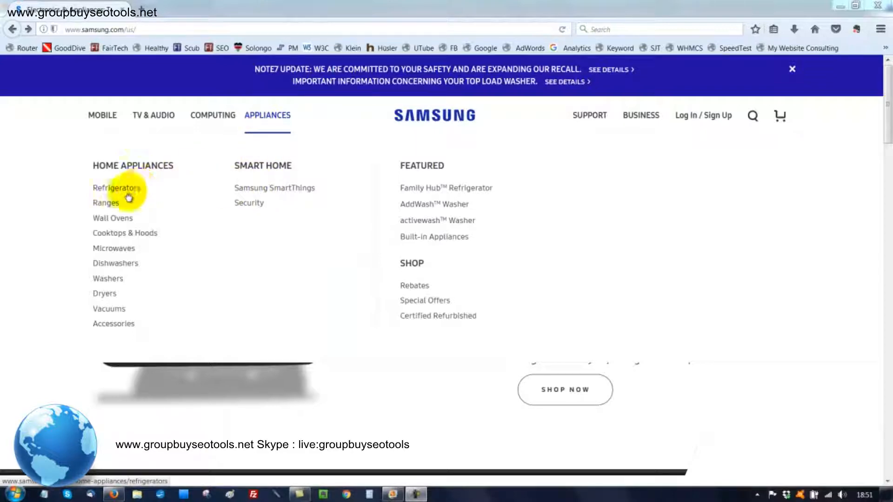
pyautogui.click(116, 187)
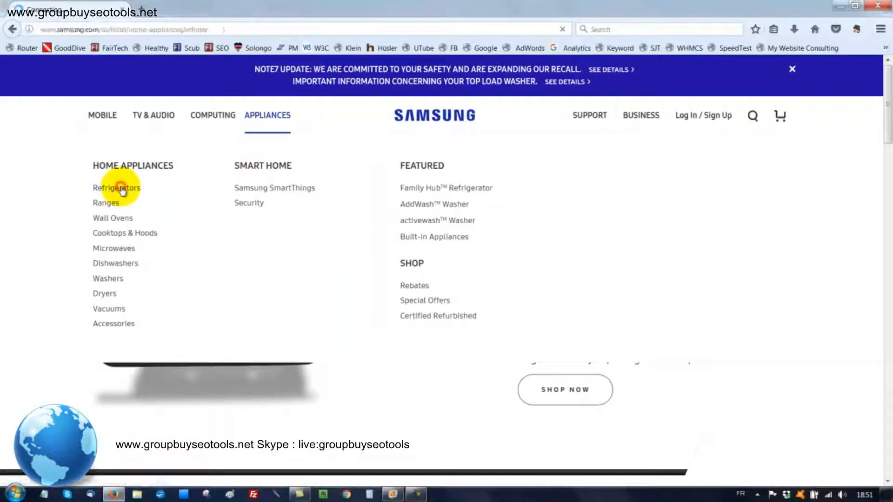
pyautogui.click(116, 187)
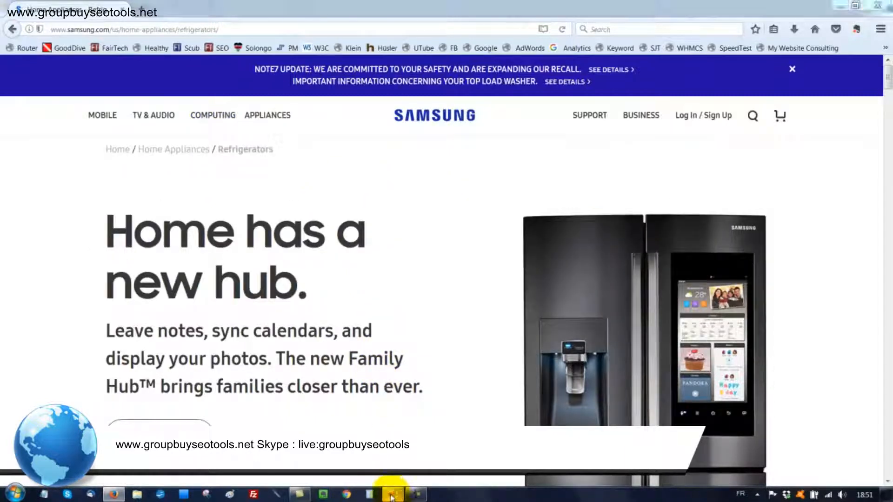
pyautogui.moveTo(412, 225)
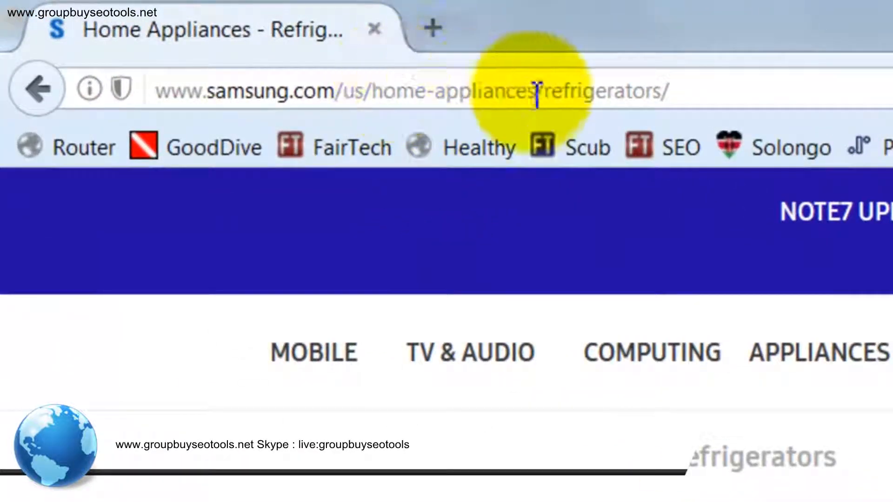
pyautogui.moveTo(421, 96)
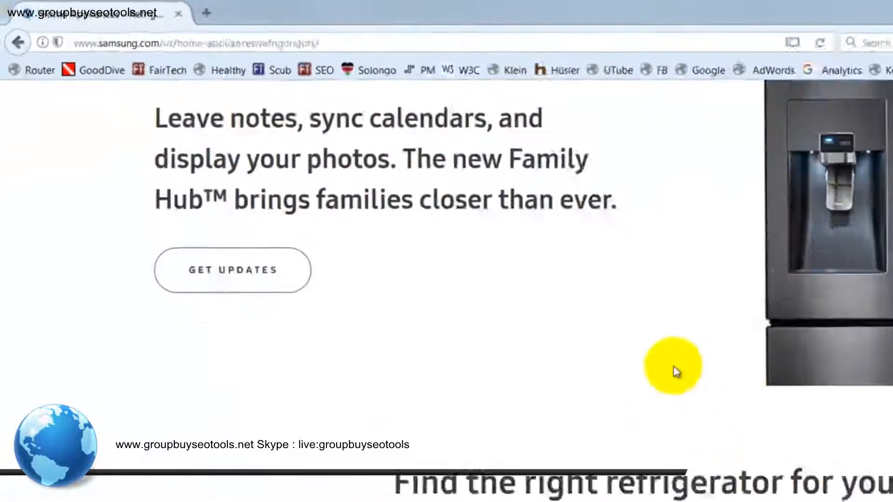
# Scroll down to 'Find the right refrigerator for you' toward the French door listing
pyautogui.scroll(-3)
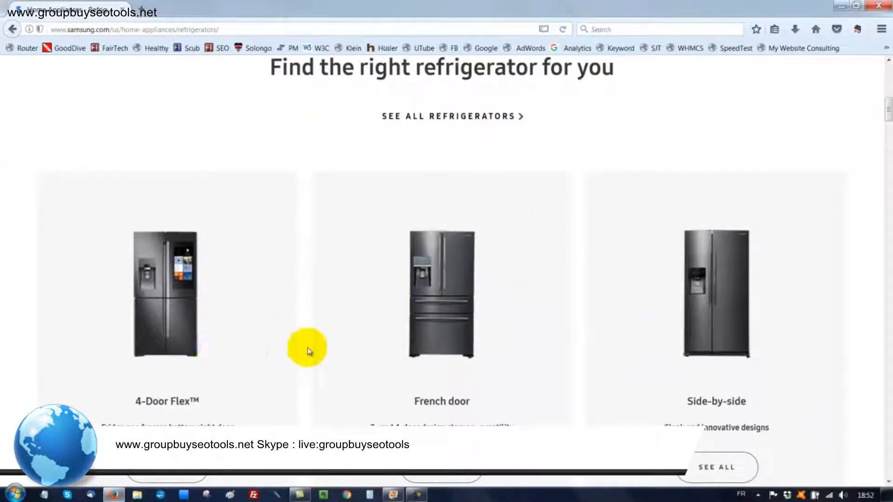
pyautogui.moveTo(416, 407)
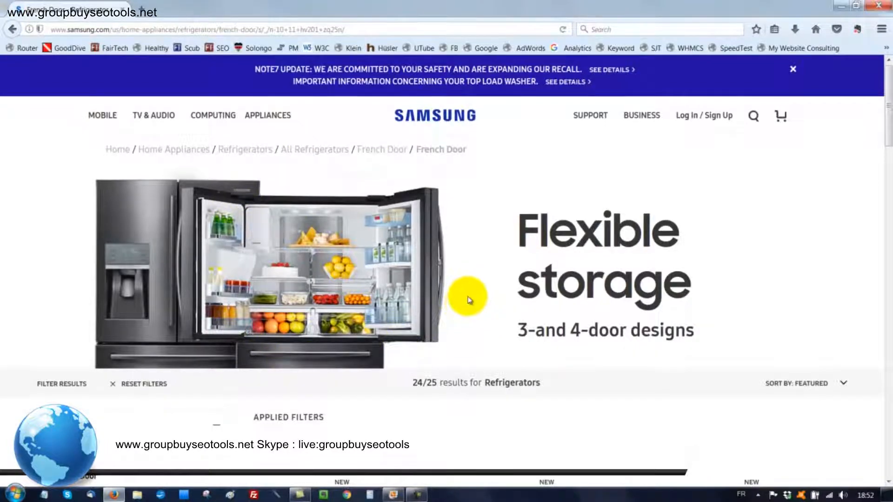
pyautogui.scroll(-3)
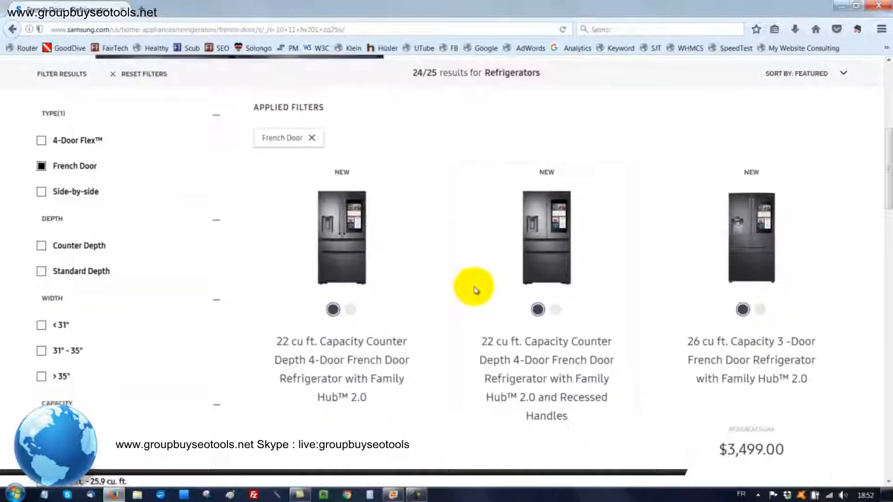
pyautogui.scroll(-3)
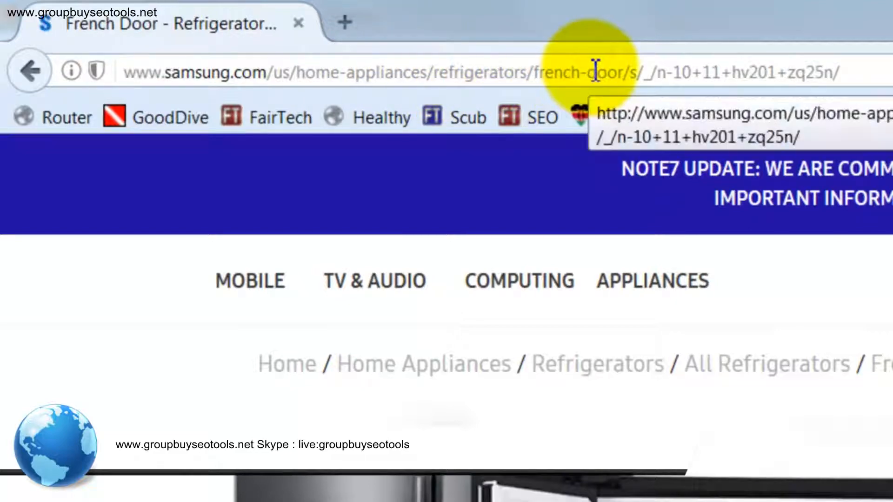
pyautogui.scroll(-3)
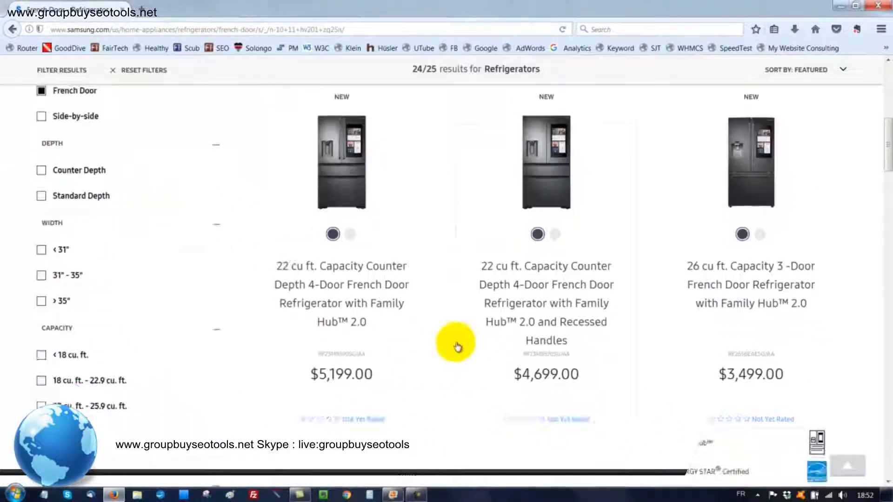
pyautogui.scroll(-3)
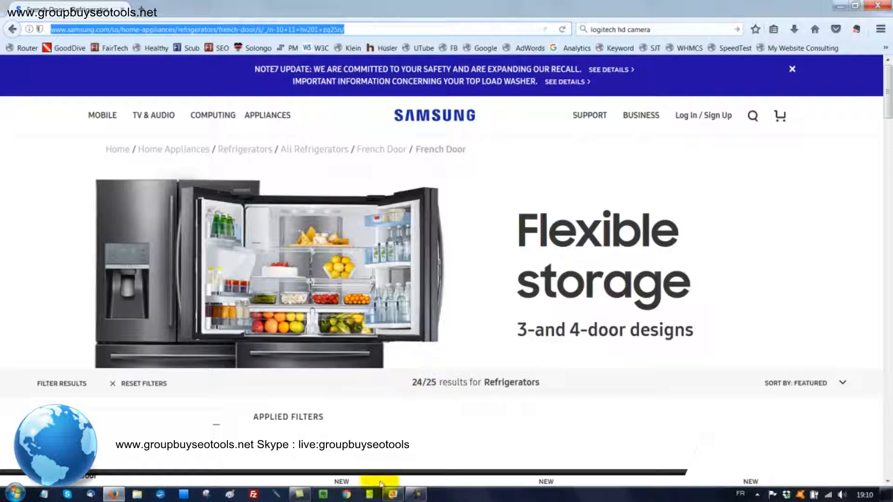
# Switch to the Home/categories/pages hierarchy diagram in Windows Live Photo Gallery
pyautogui.click(392, 494)
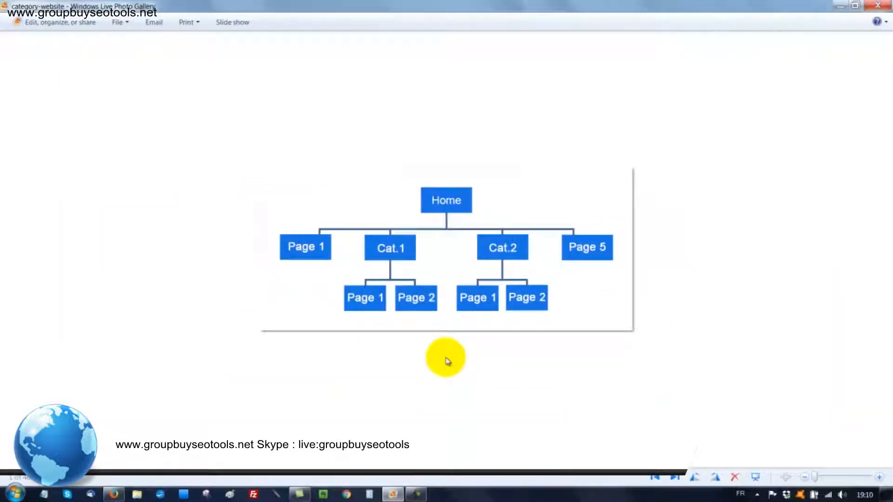